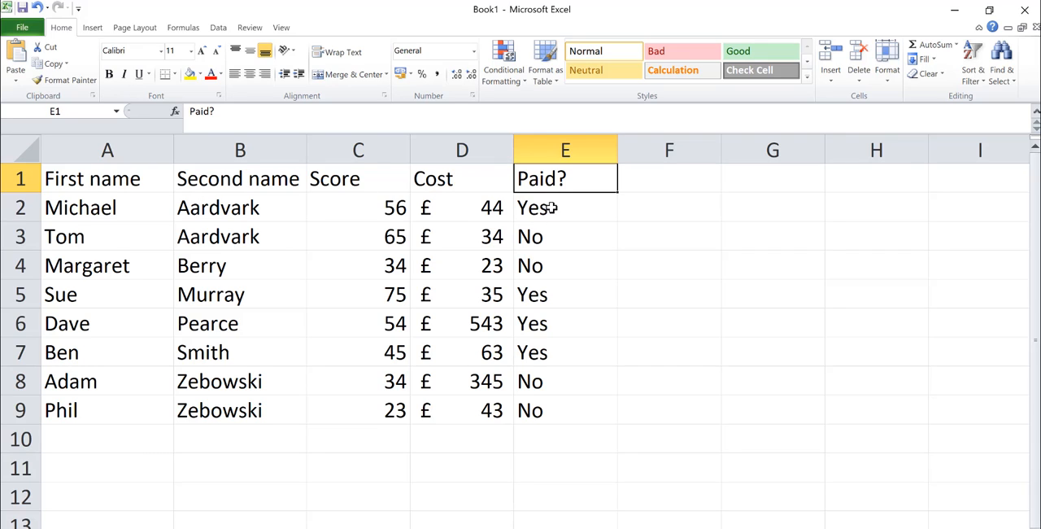
- Turn on AutoFilter arrows for row 1 via Home > Sort & Filter > Filter
left_click(973, 62)
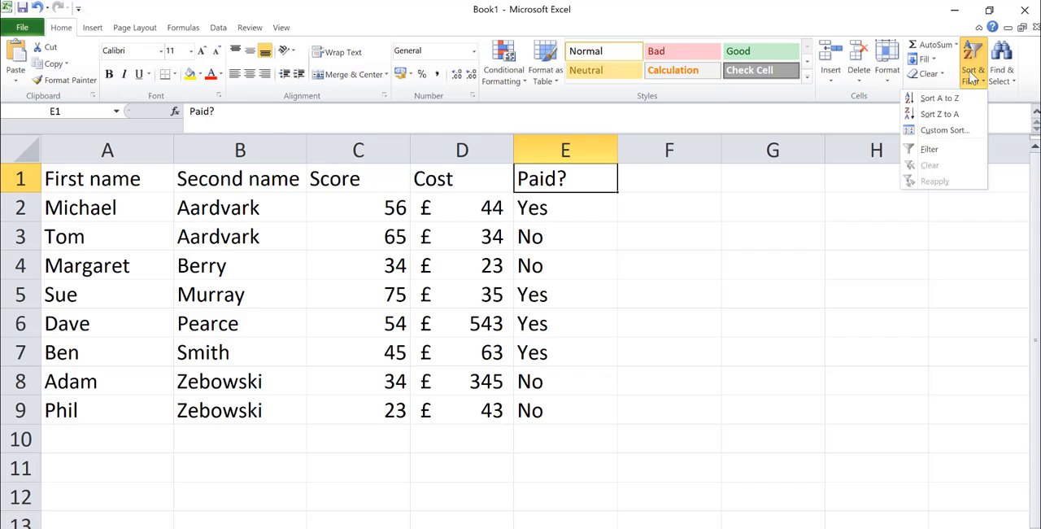
left_click(928, 148)
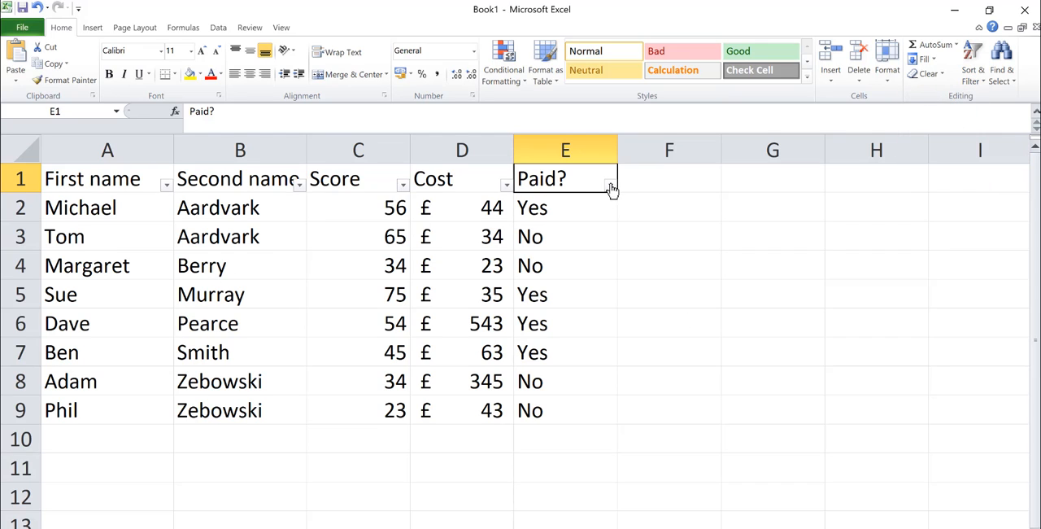
- Filter the Paid? column to exclude Yes, showing only unpaid rows
left_click(609, 184)
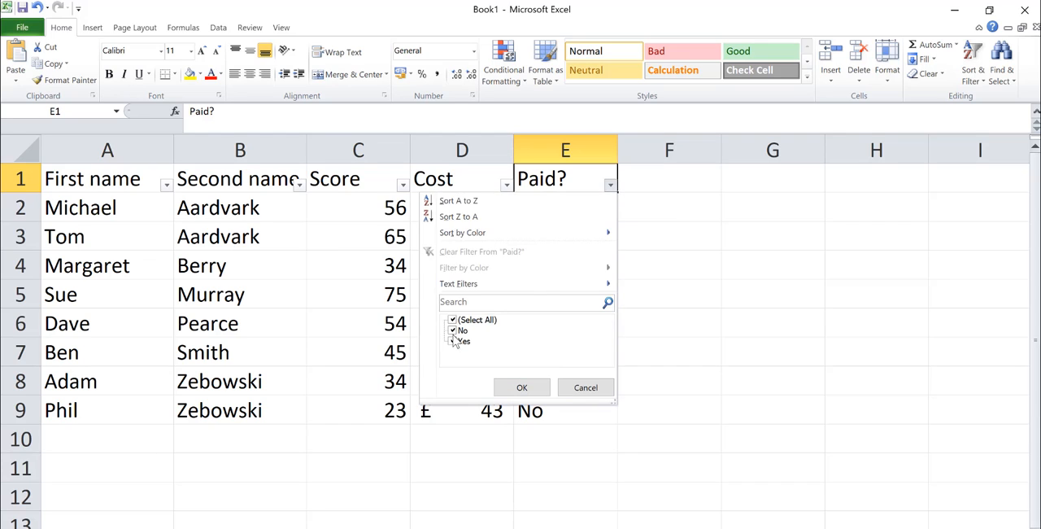
left_click(452, 341)
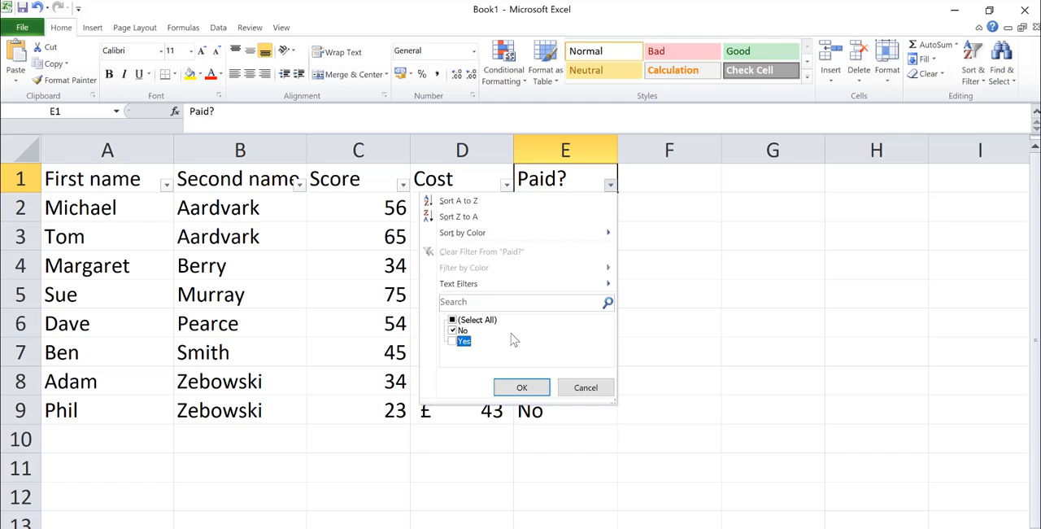
left_click(520, 387)
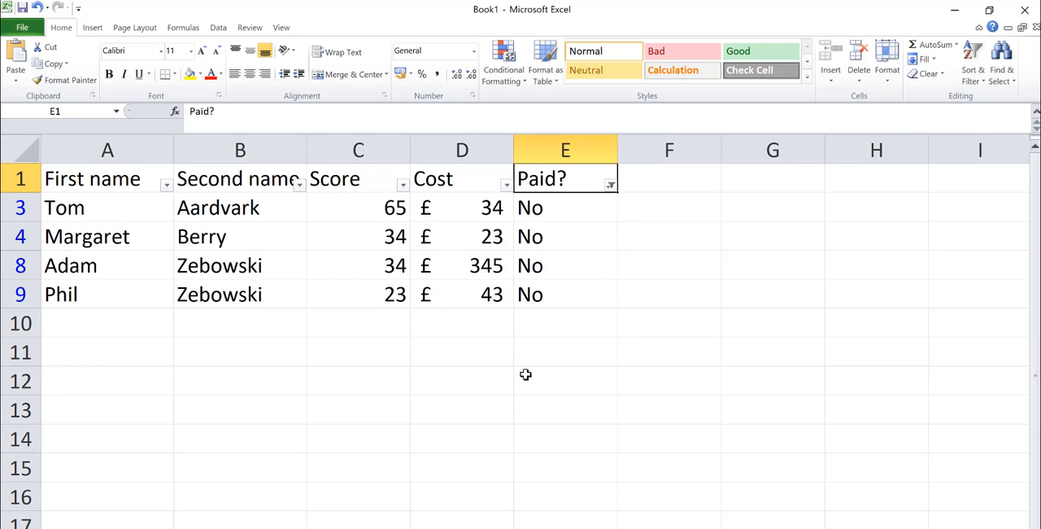
mouse_move(507, 251)
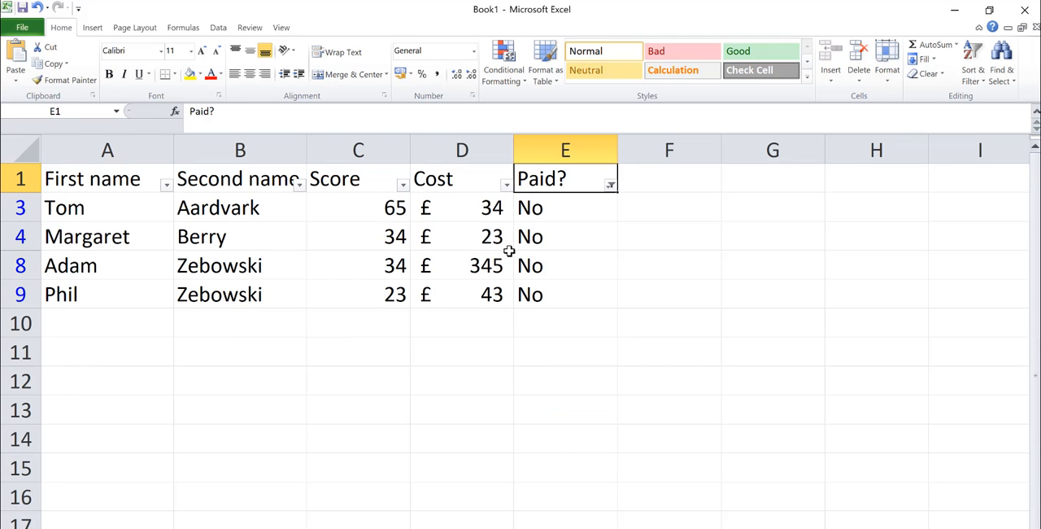
mouse_move(192, 218)
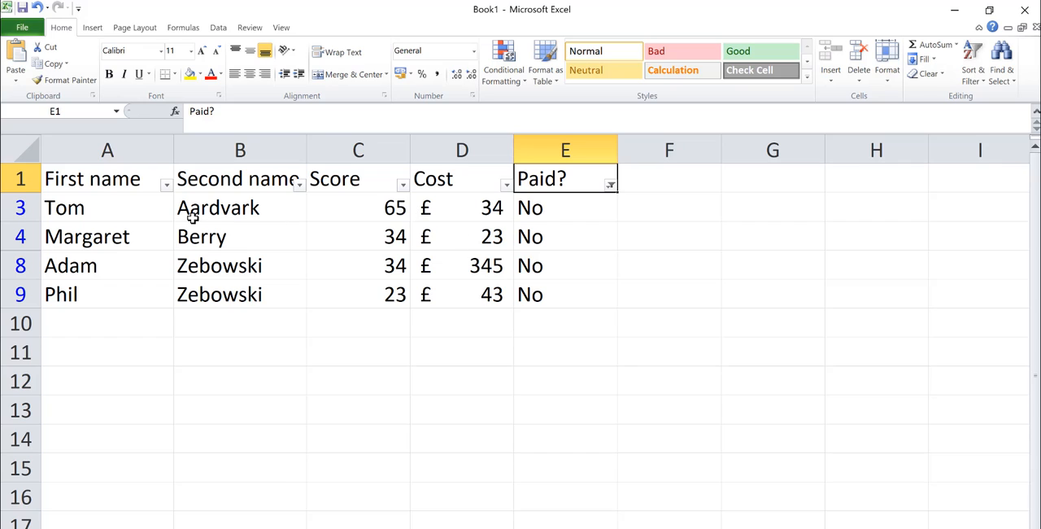
mouse_move(305, 189)
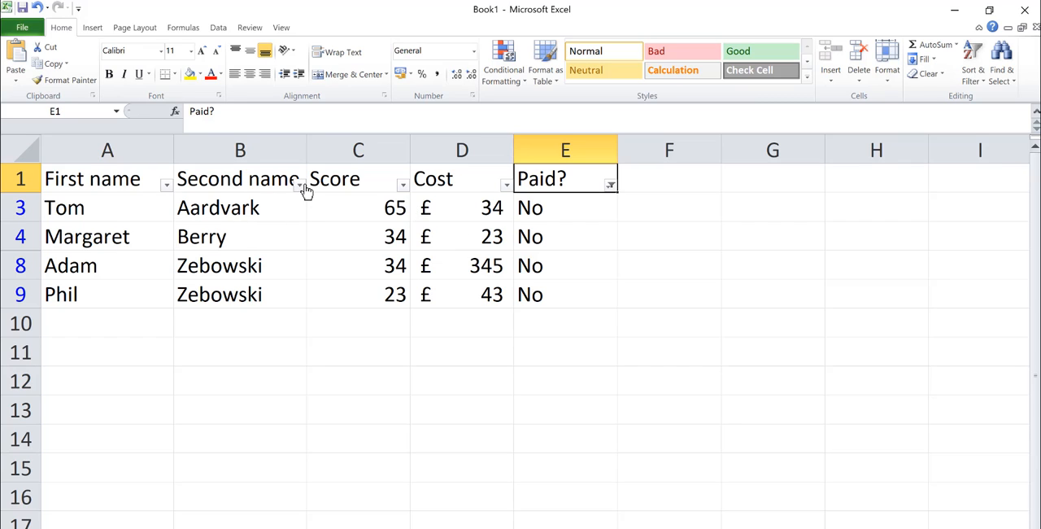
left_click(300, 185)
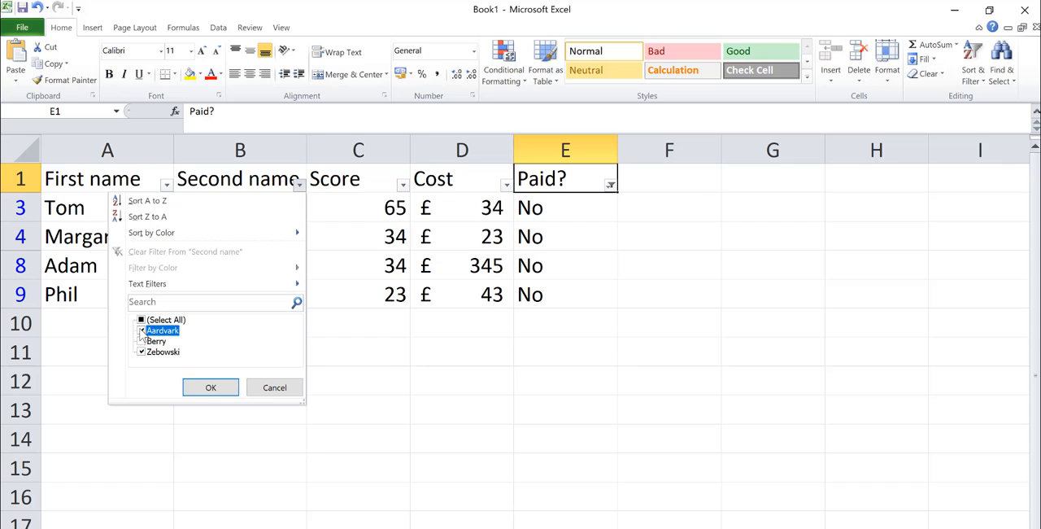
left_click(212, 387)
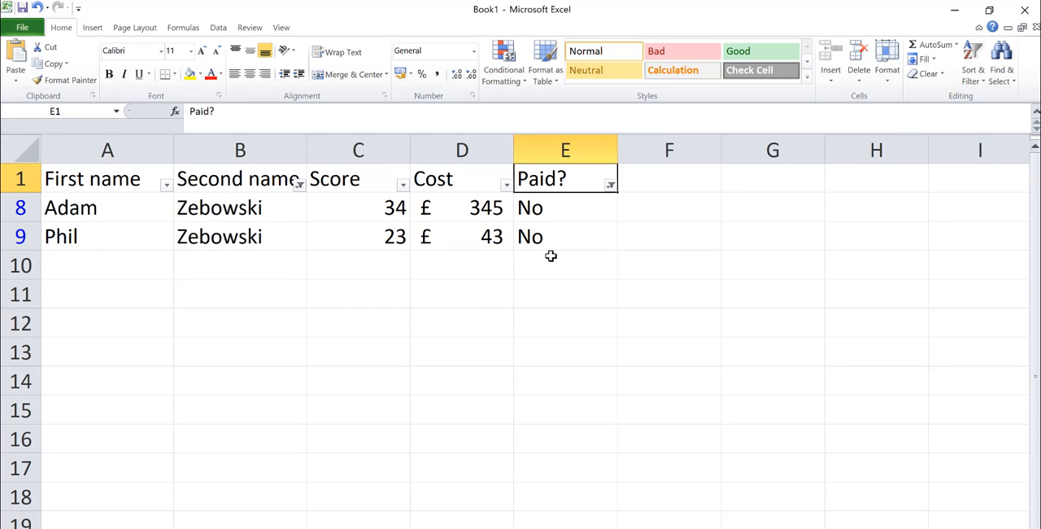
- Clear the Second name filter with Select All so every surname shows
left_click(299, 185)
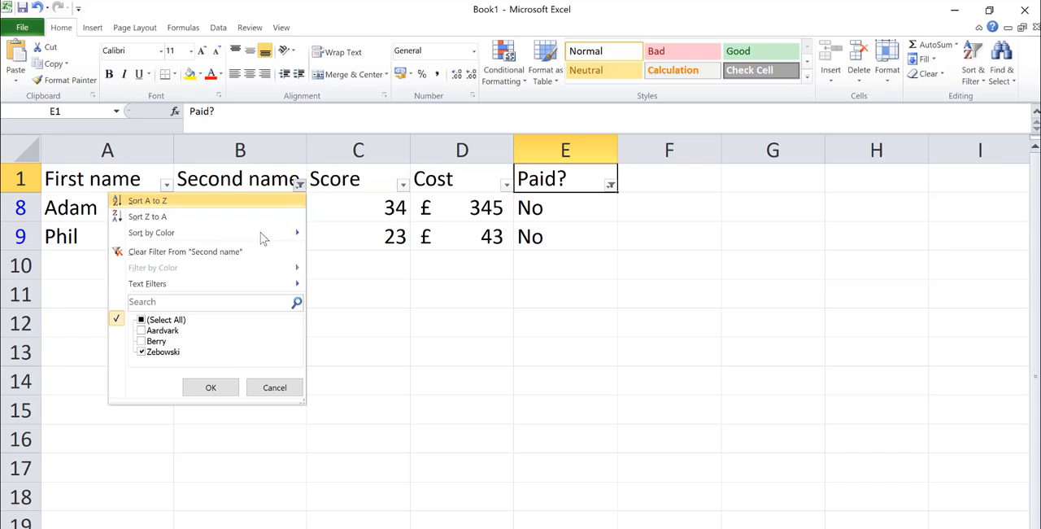
left_click(140, 319)
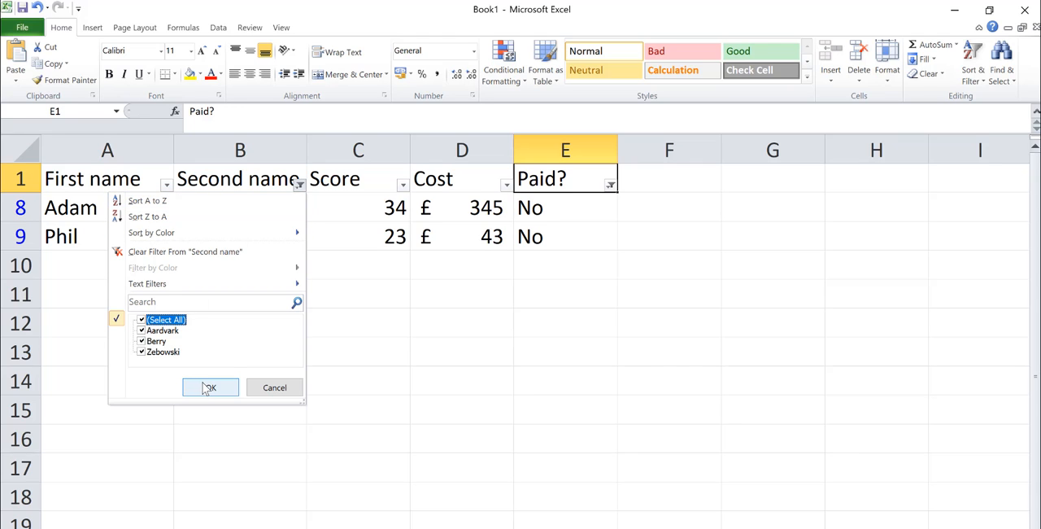
left_click(210, 387)
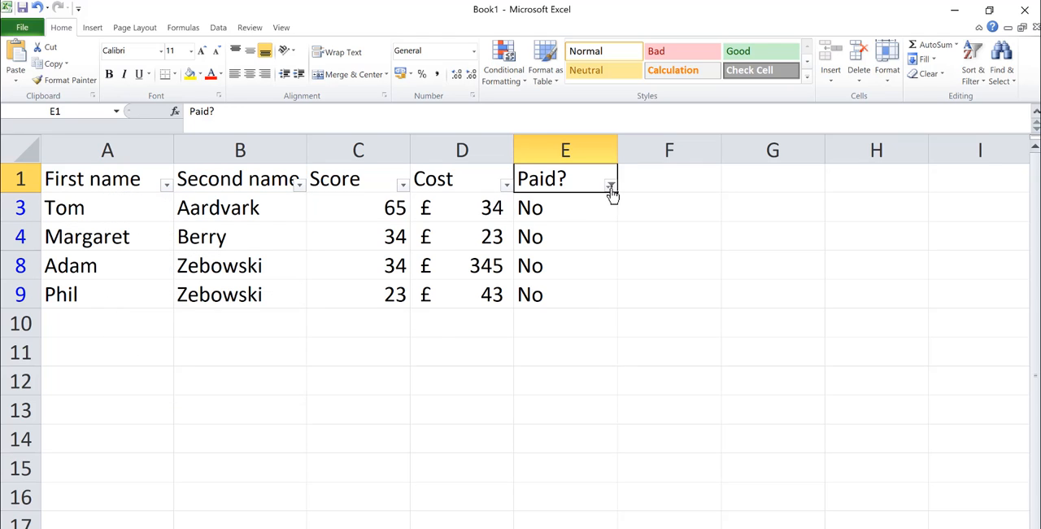
- Clear the Paid? filter so both Yes and No rows show again
left_click(611, 182)
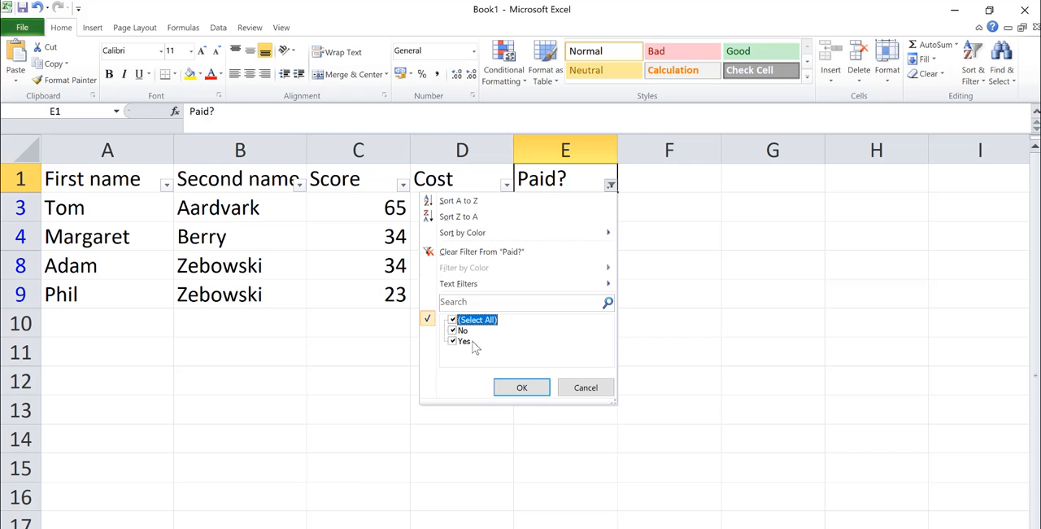
left_click(521, 387)
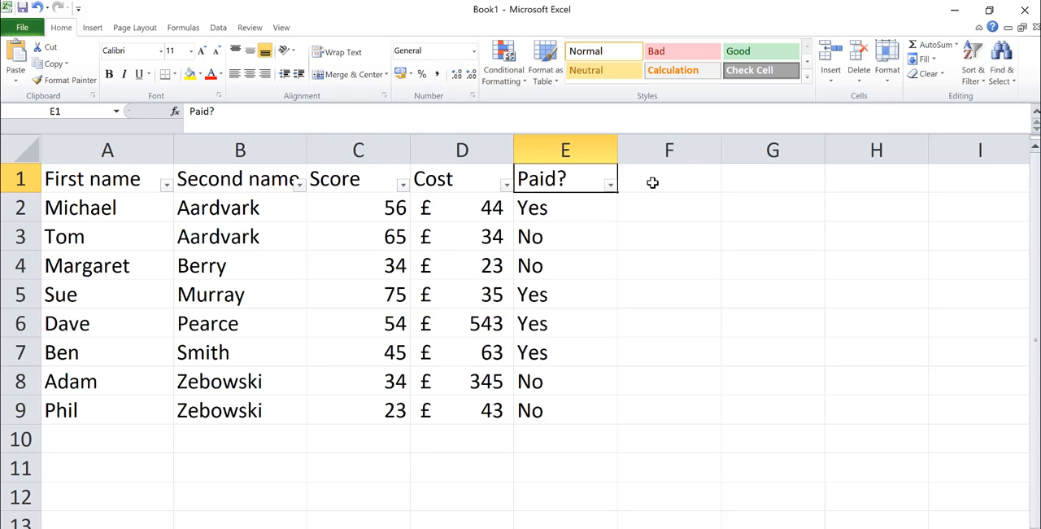
mouse_move(579, 174)
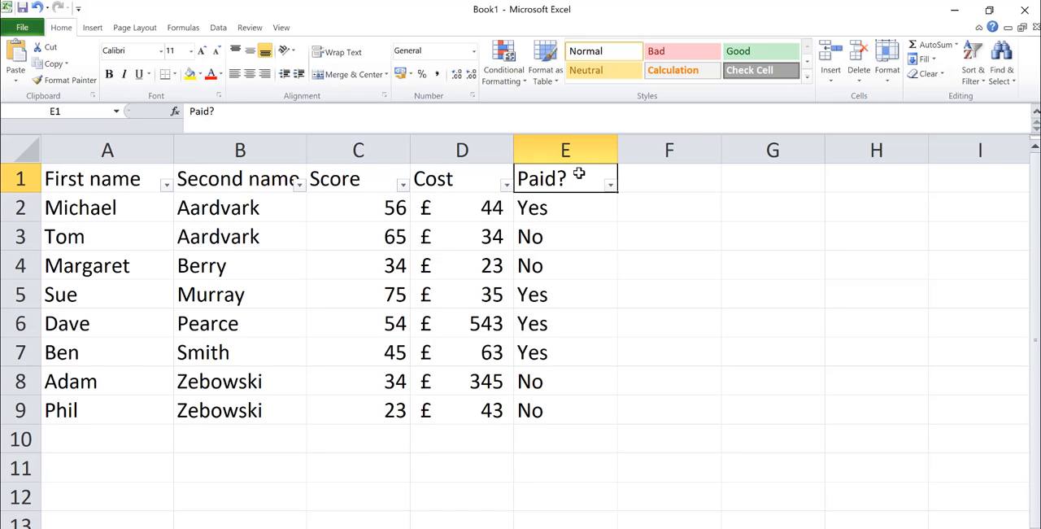